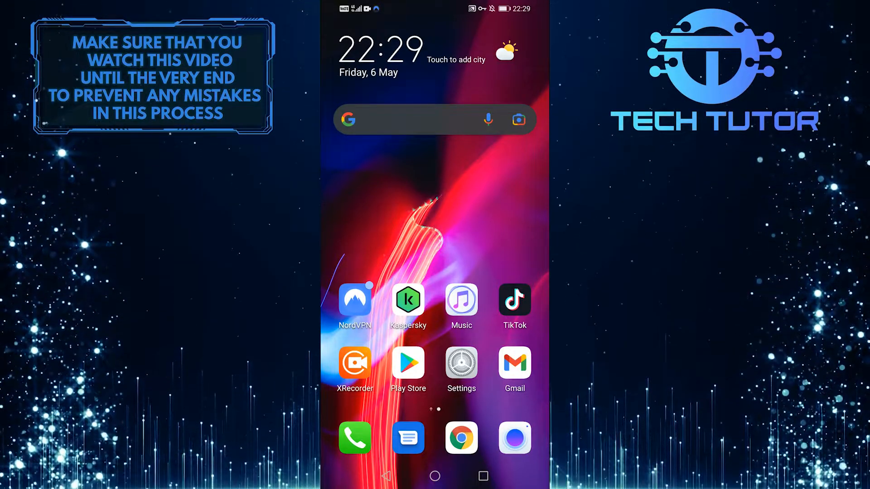
# Step: Launch TikTok, go to your profile and show its options list with Settings and privacy
pyautogui.click(513, 302)
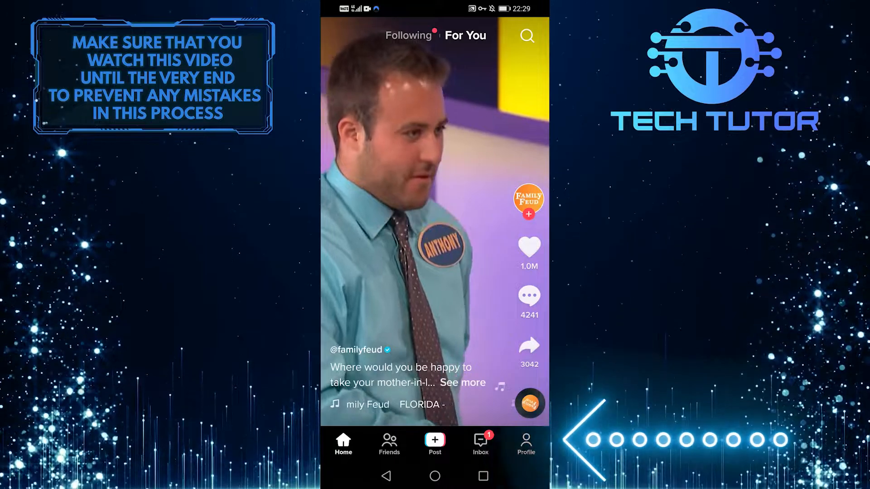
pyautogui.click(524, 444)
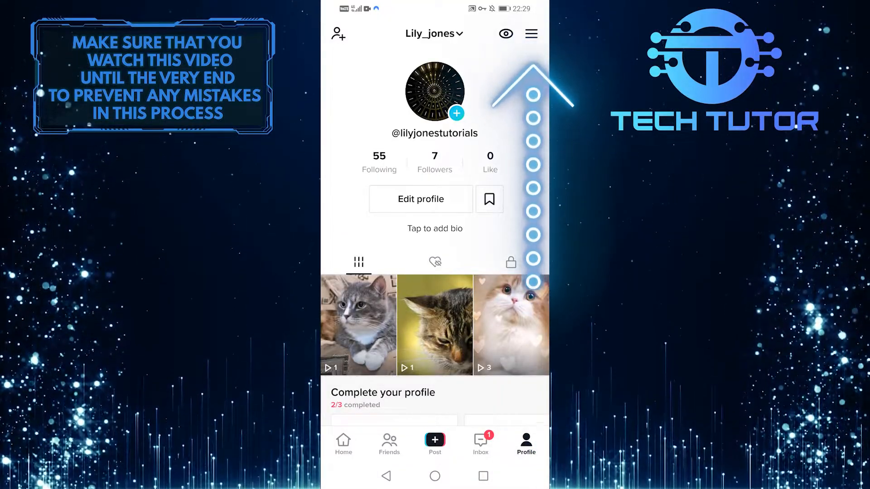
pyautogui.click(530, 34)
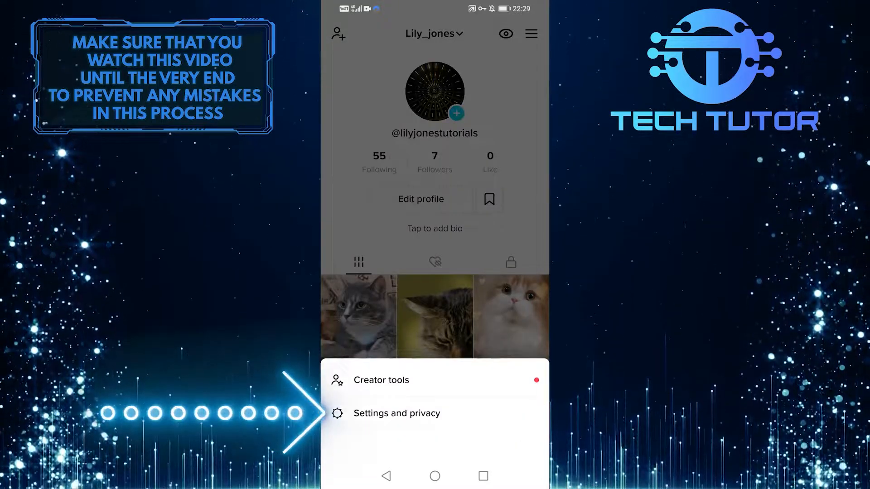
# Step: Enter Settings and privacy and reach Free up space under Cache & cellular data
pyautogui.click(400, 413)
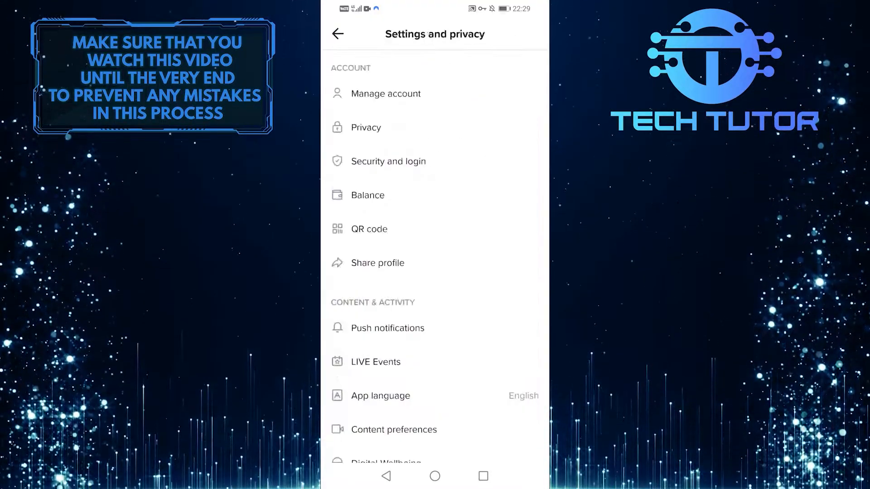
pyautogui.scroll(-3)
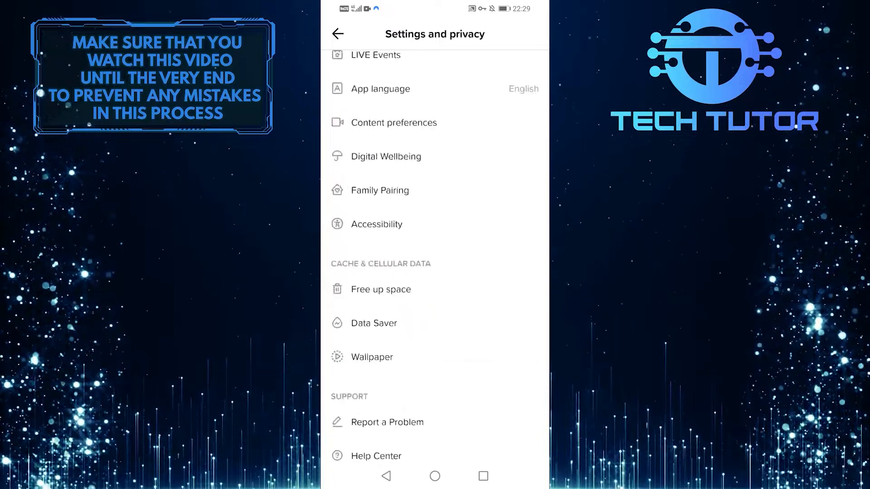
pyautogui.scroll(-3)
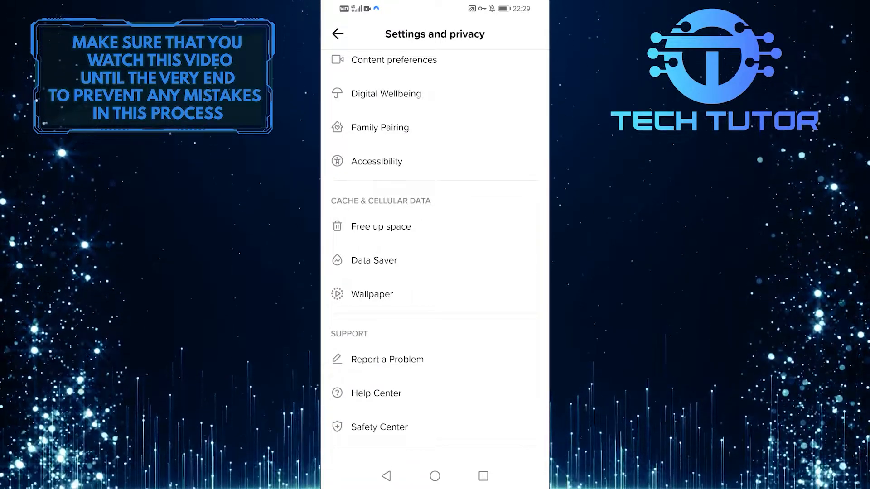
pyautogui.click(381, 226)
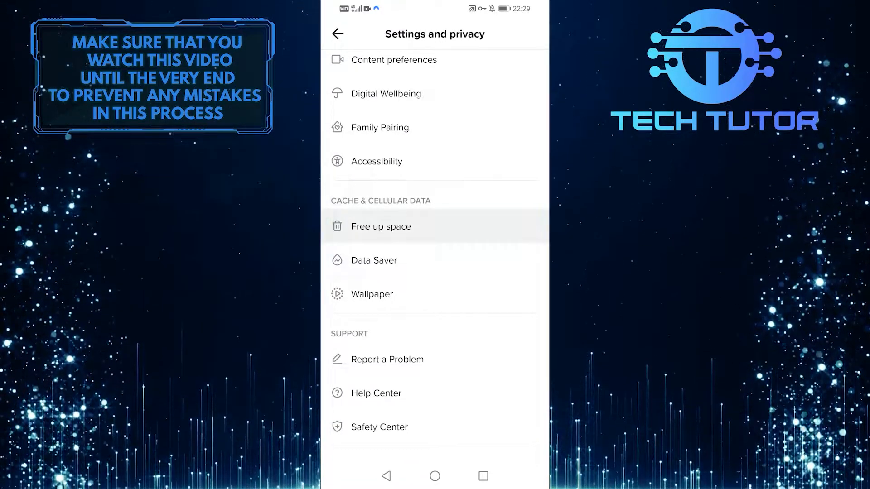
# Step: Clear the 106.1MB cache so Free up space shows Cache at 0.0MB
pyautogui.click(381, 226)
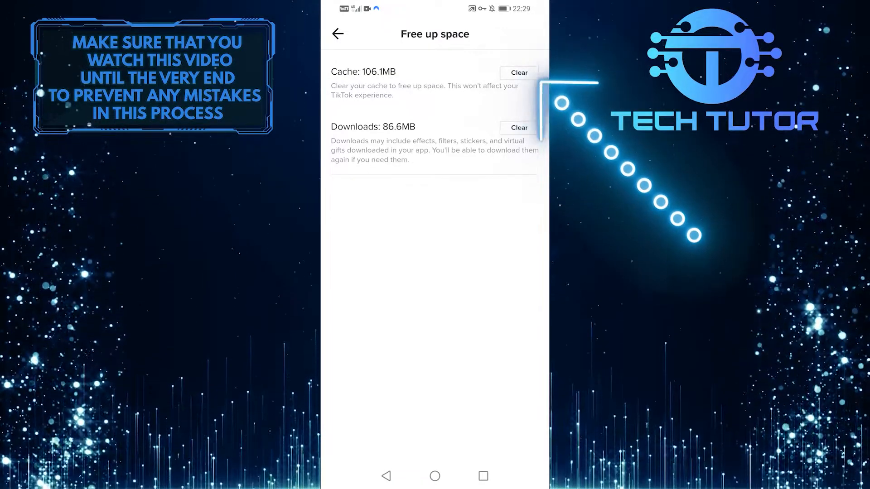
pyautogui.click(518, 72)
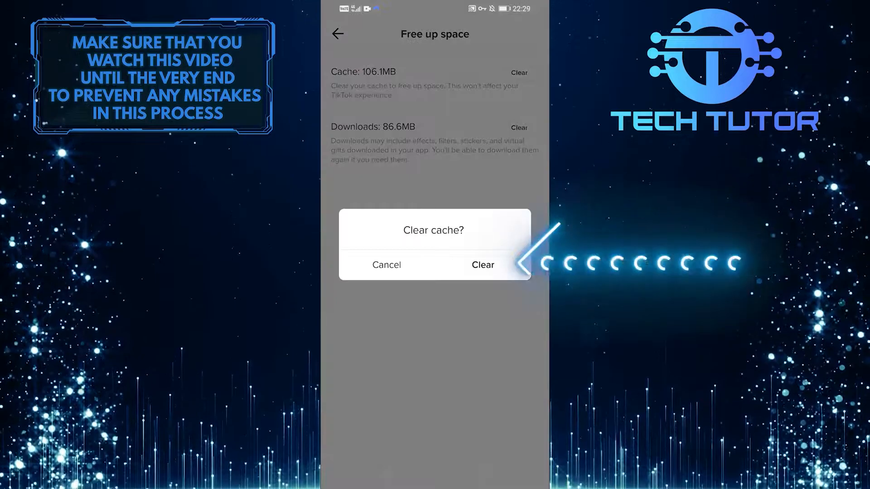
pyautogui.click(482, 265)
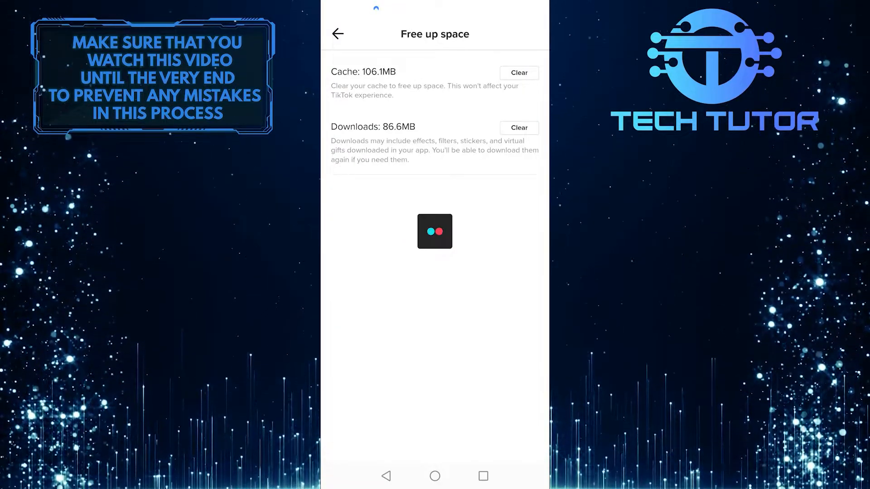
pyautogui.click(518, 72)
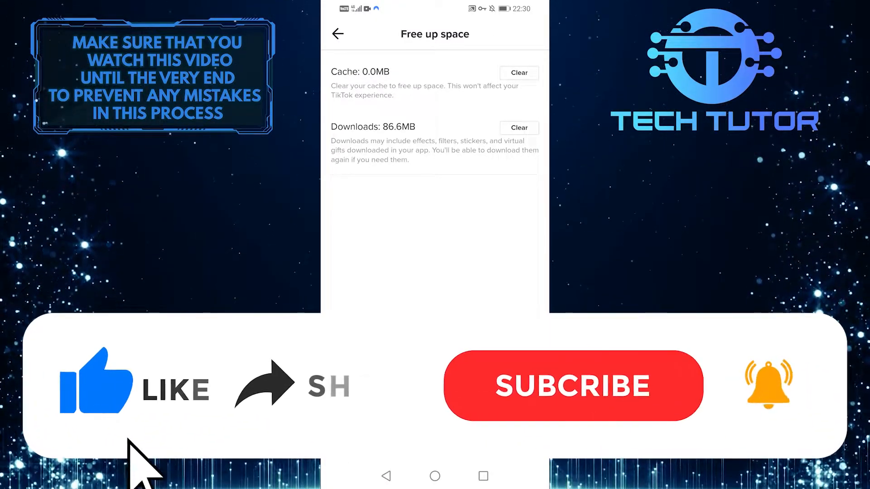
pyautogui.moveTo(280, 413)
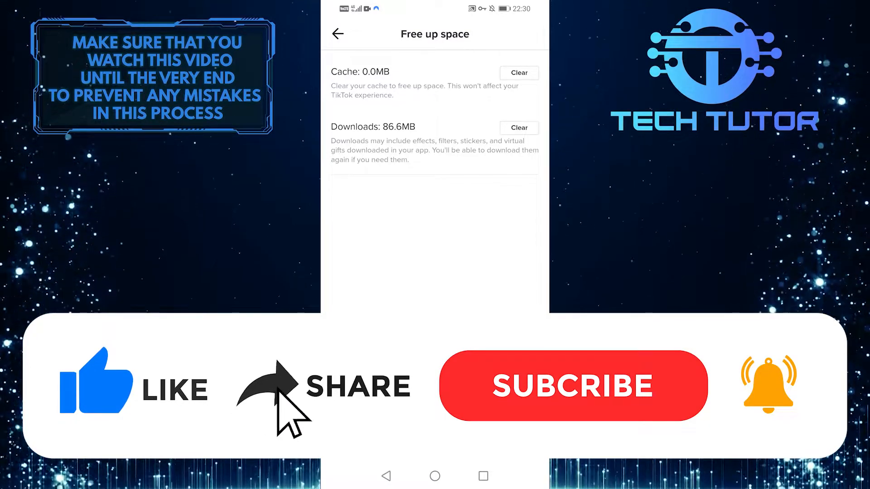